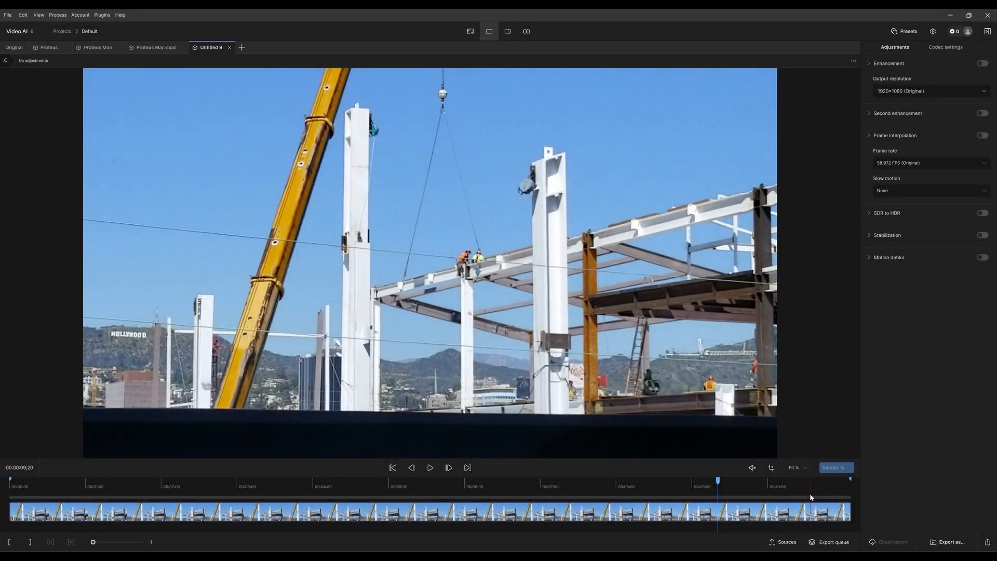
{"action": "mouse_move", "coordinate": [887, 213]}
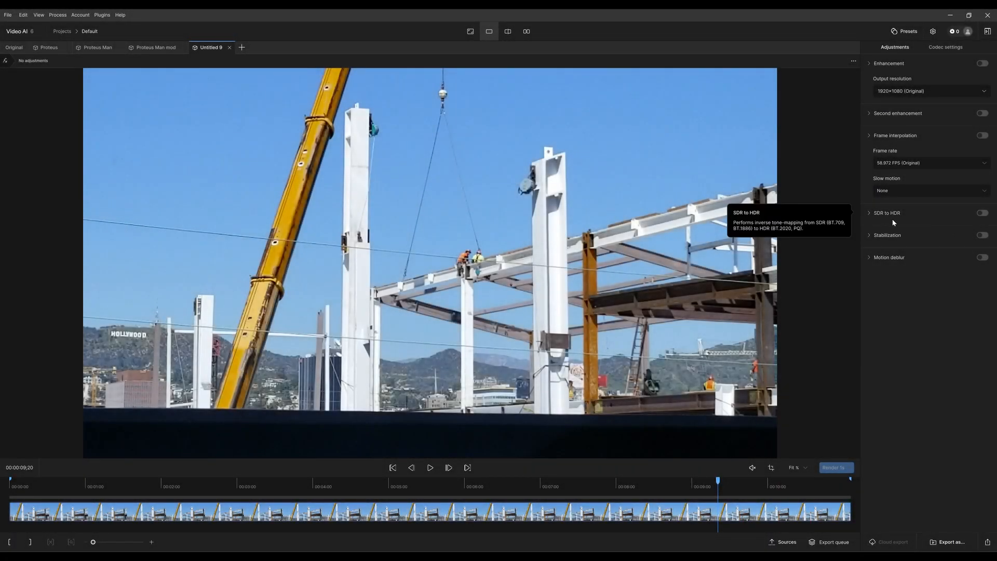
{"action": "mouse_move", "coordinate": [942, 301]}
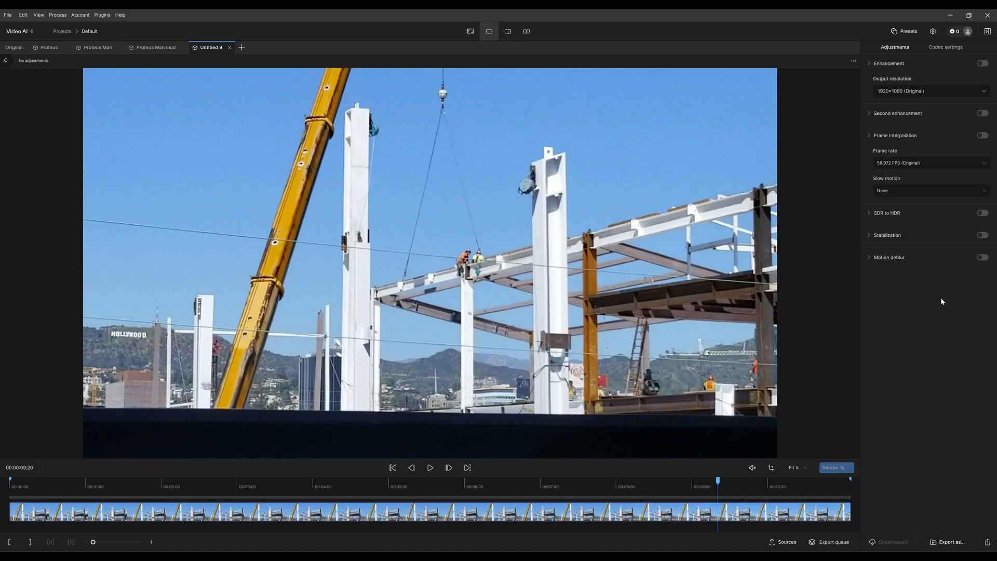
{"action": "mouse_move", "coordinate": [969, 283]}
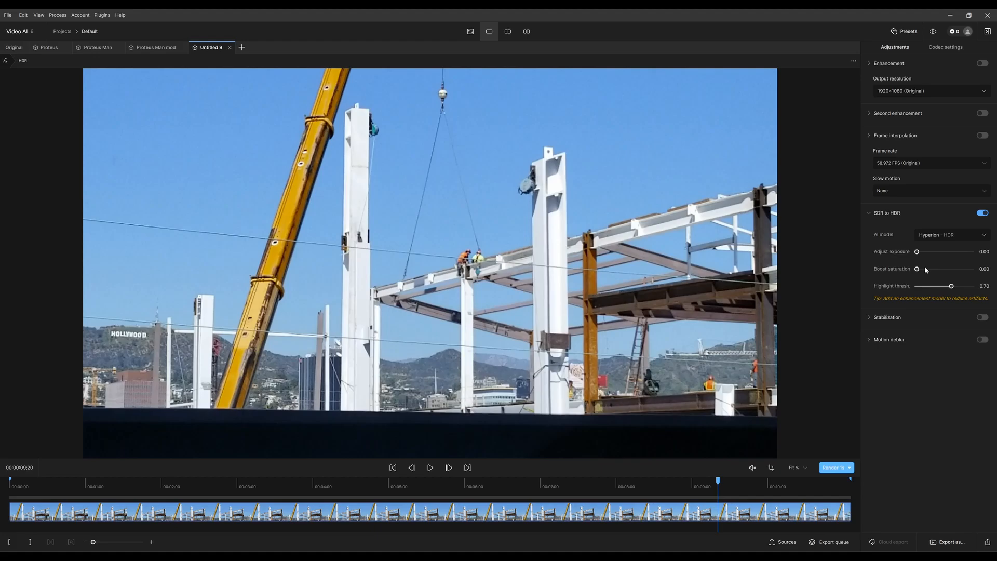
{"action": "mouse_move", "coordinate": [903, 416]}
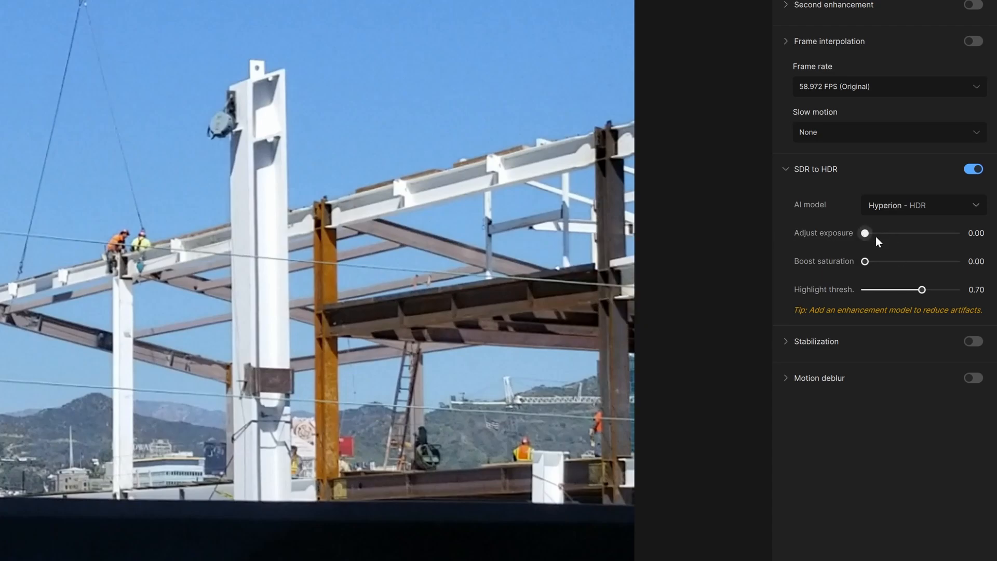
{"action": "mouse_move", "coordinate": [864, 237]}
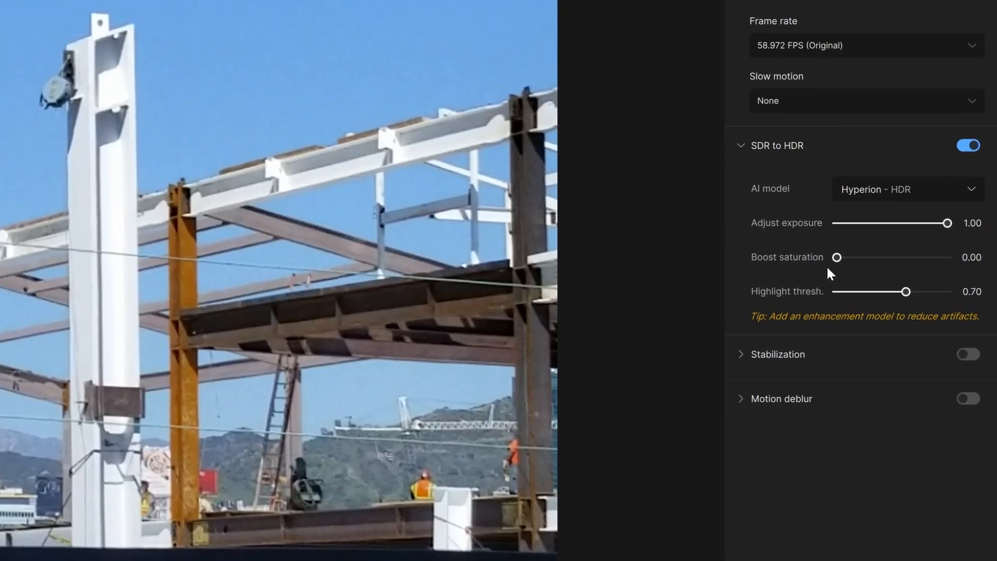
{"action": "mouse_move", "coordinate": [842, 280]}
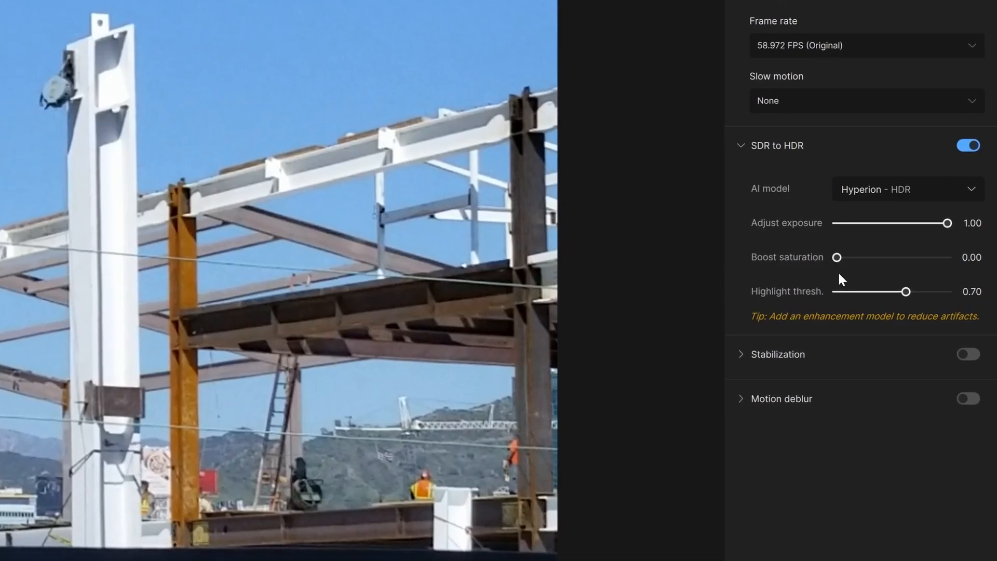
Set the Hyperion HDR Boost saturation slider to 0.42.
{"action": "left_click_drag", "start_coordinate": [835, 257], "coordinate": [858, 257]}
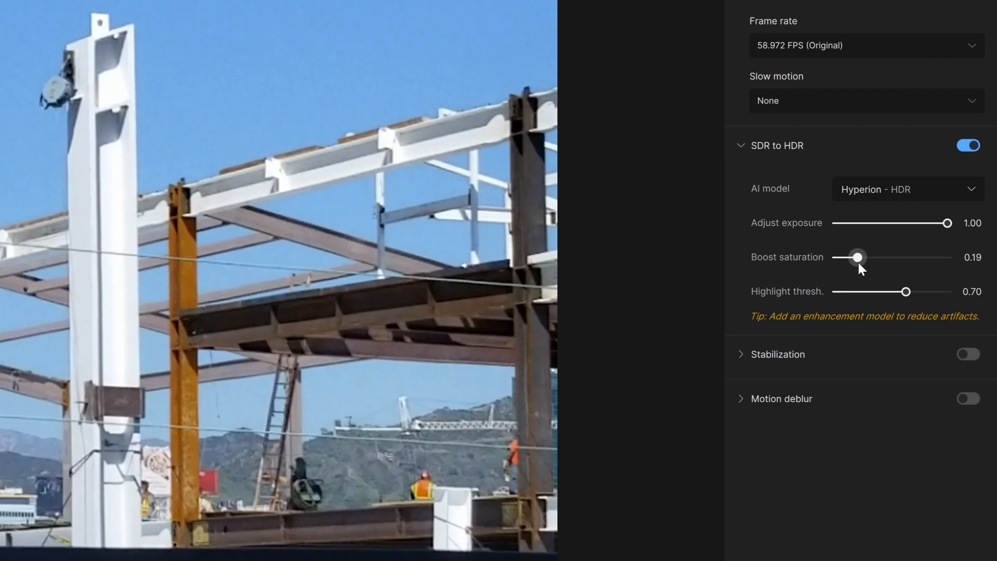
{"action": "left_click_drag", "start_coordinate": [857, 256], "coordinate": [849, 257]}
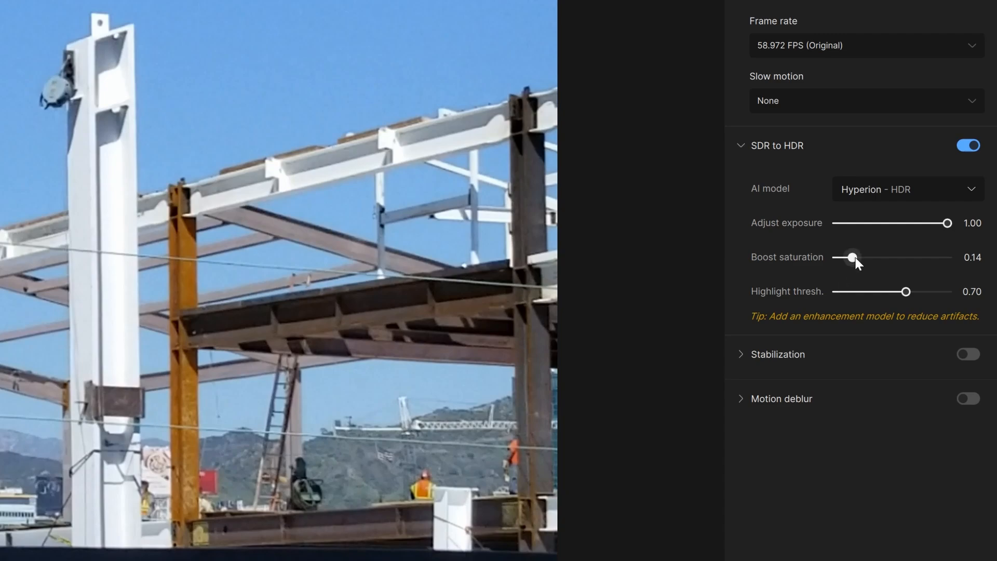
{"action": "left_click_drag", "start_coordinate": [853, 257], "coordinate": [880, 257]}
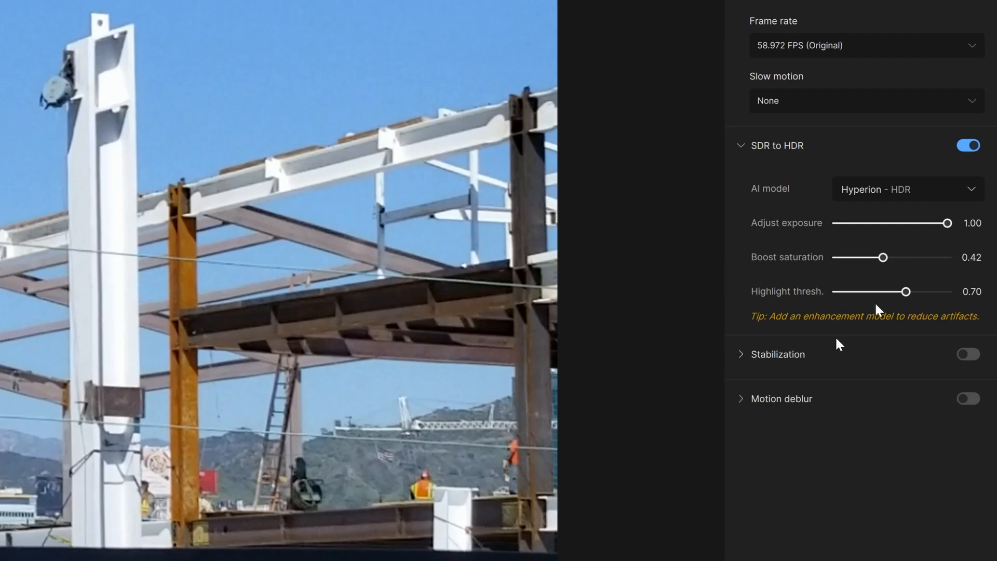
{"action": "mouse_move", "coordinate": [861, 335]}
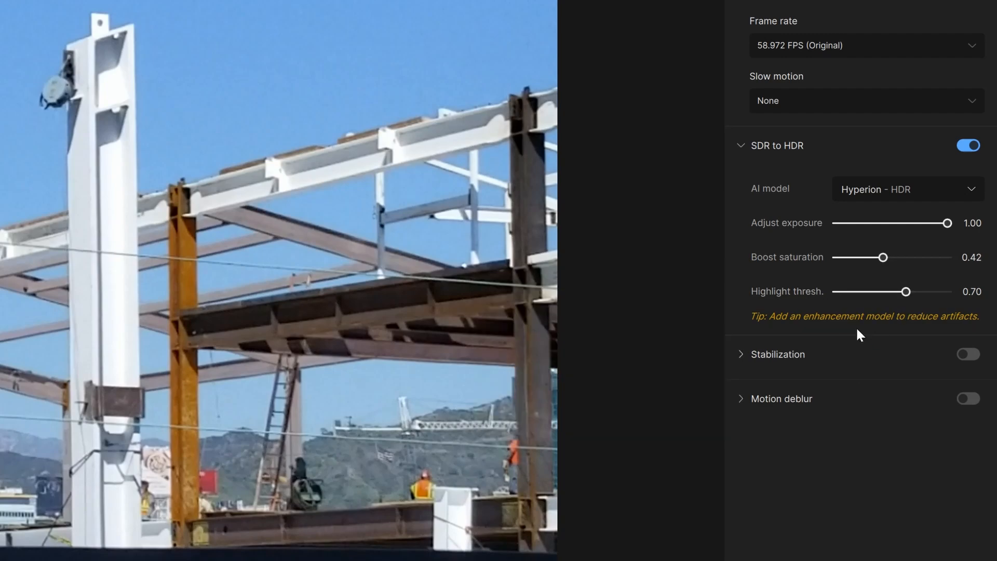
{"action": "mouse_move", "coordinate": [859, 324]}
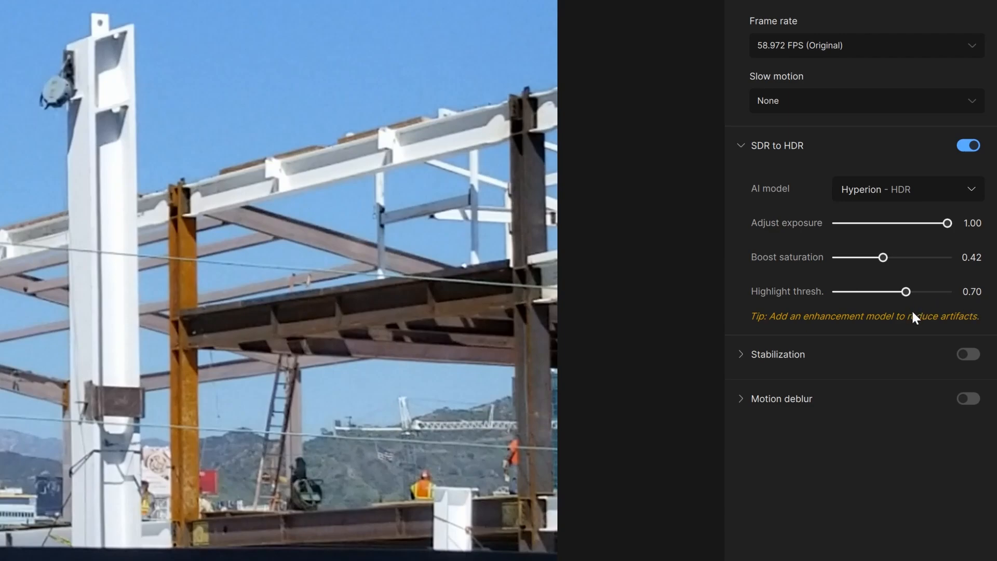
{"action": "mouse_move", "coordinate": [908, 312]}
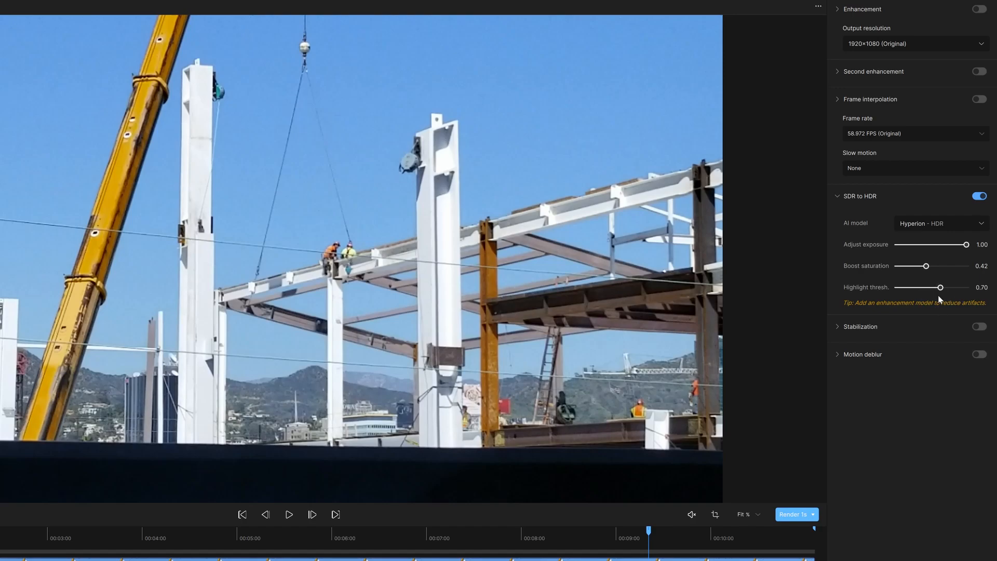
{"action": "mouse_move", "coordinate": [944, 297]}
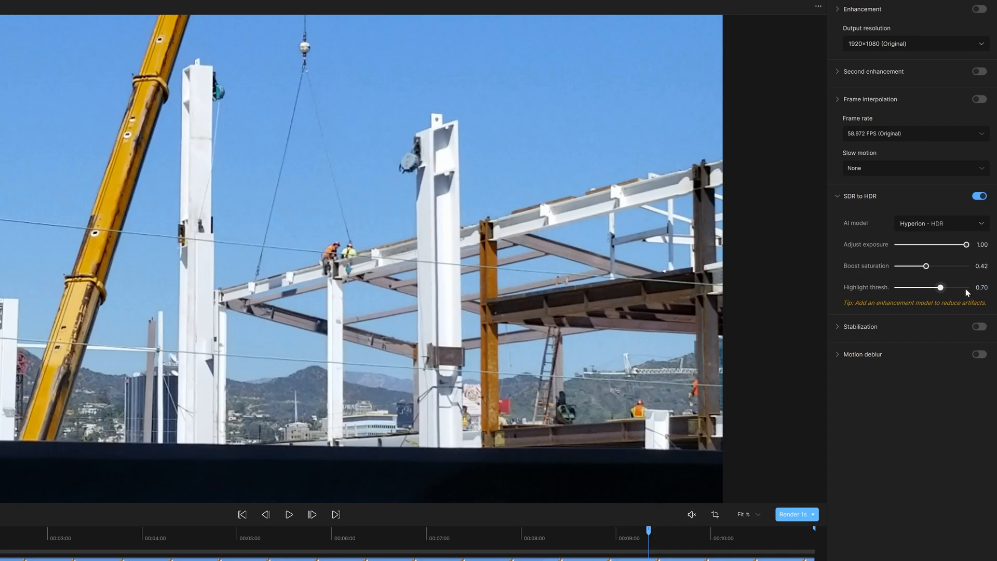
{"action": "mouse_move", "coordinate": [949, 290]}
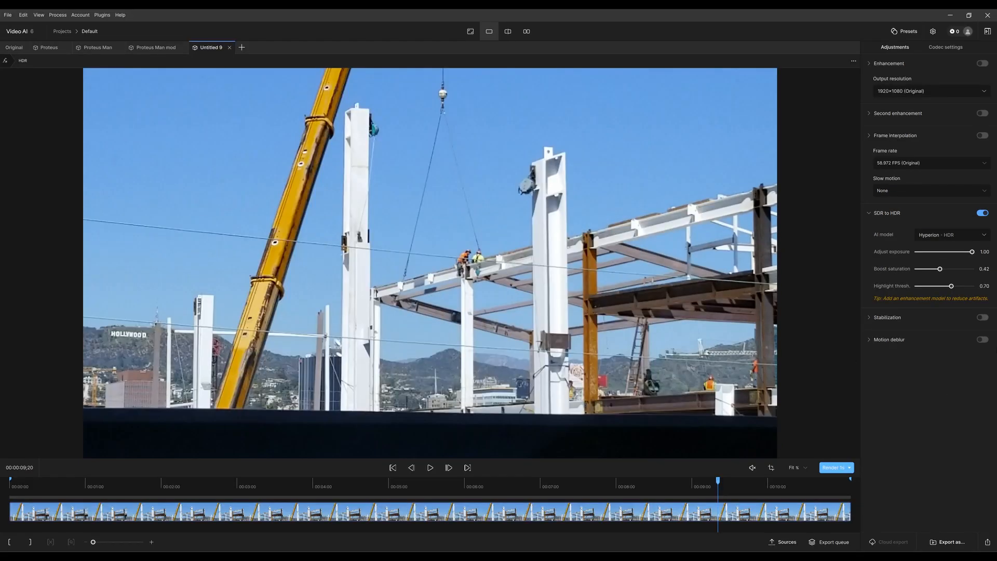
{"action": "mouse_move", "coordinate": [933, 260]}
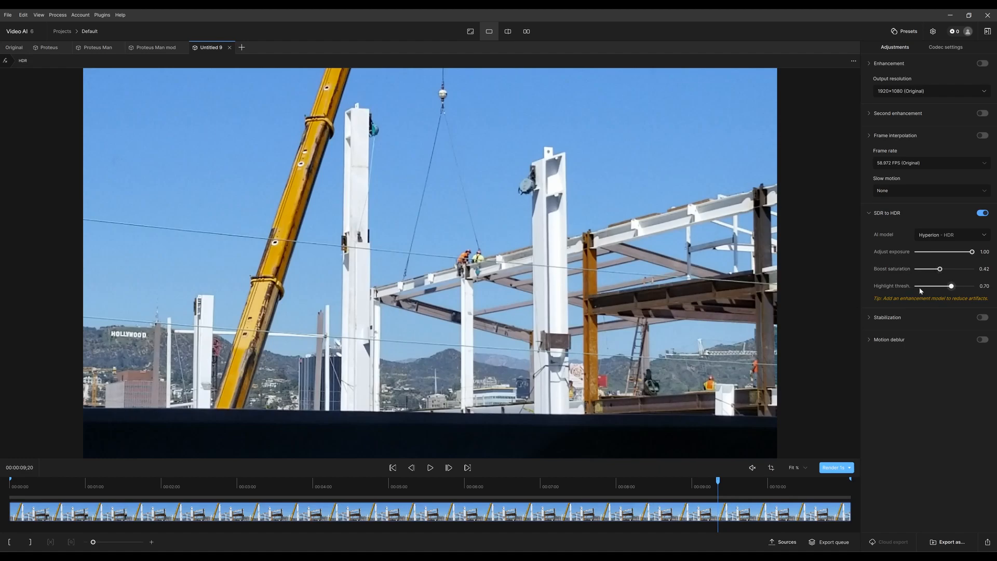
{"action": "mouse_move", "coordinate": [798, 467]}
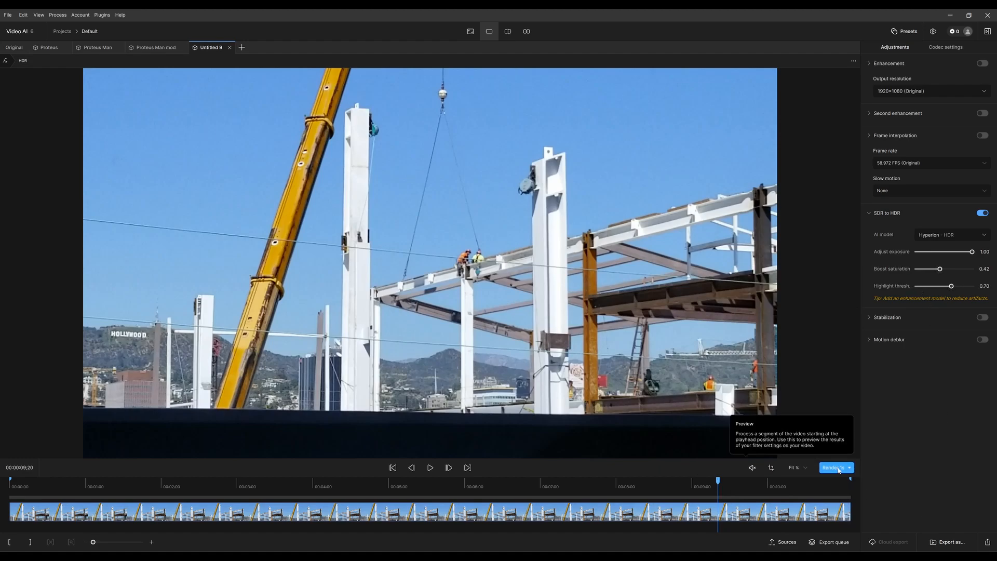
Render a 1-second preview of the clip with the new HDR settings.
{"action": "left_click", "coordinate": [833, 467]}
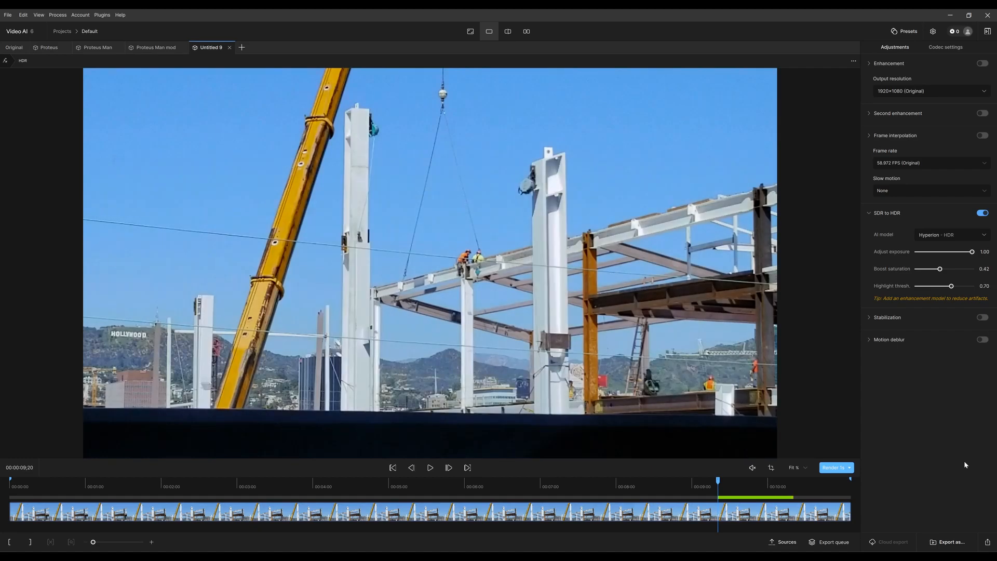
{"action": "mouse_move", "coordinate": [685, 170]}
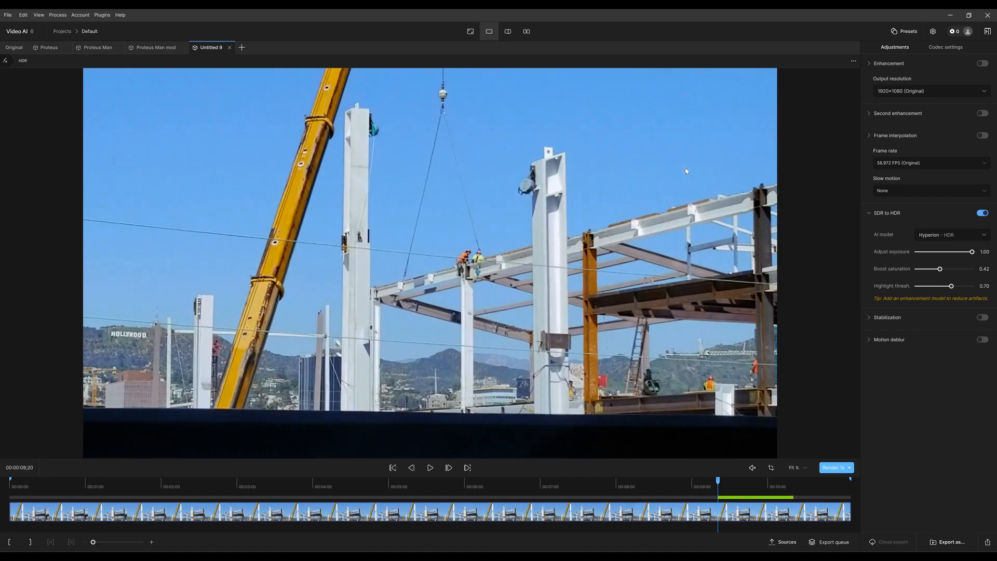